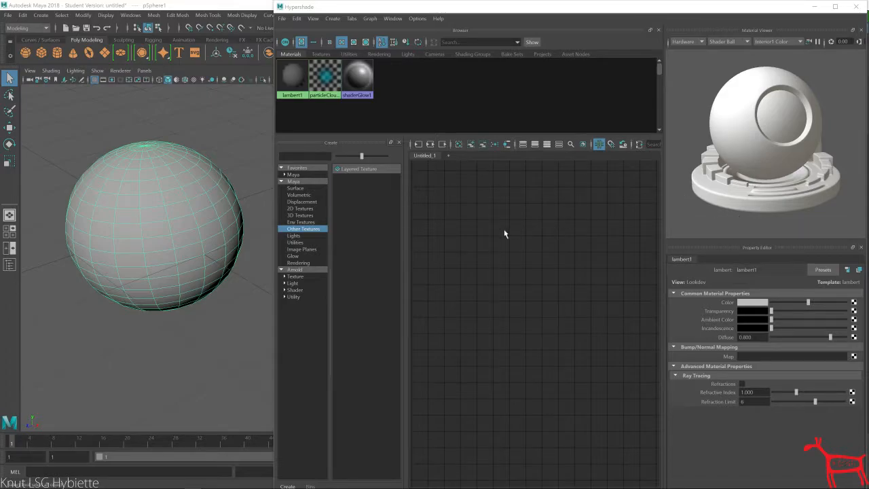
mouse_move(536, 202)
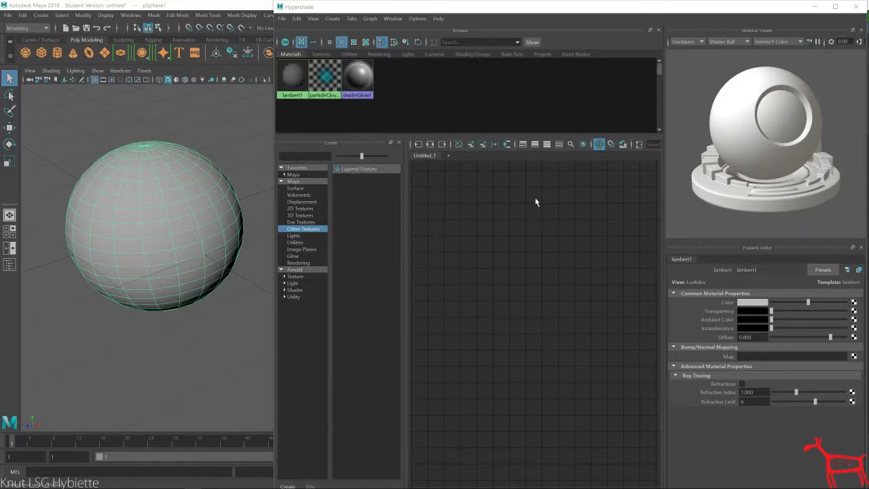
mouse_move(511, 280)
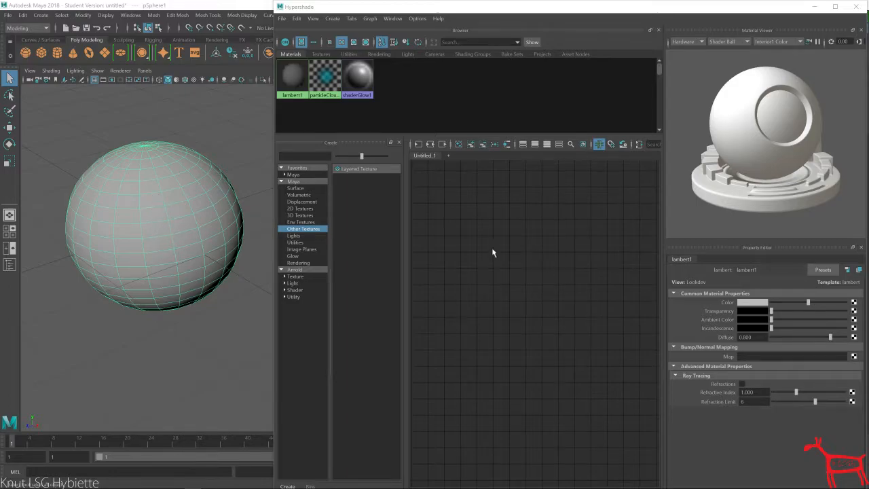
mouse_move(474, 245)
type("file")
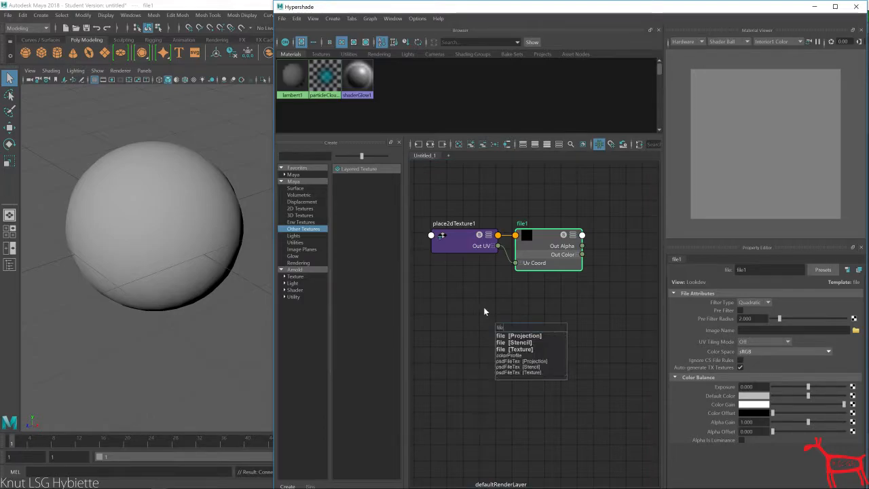
Step: Add a second file texture and load Blue.jpg into the first file node
left_click(518, 349)
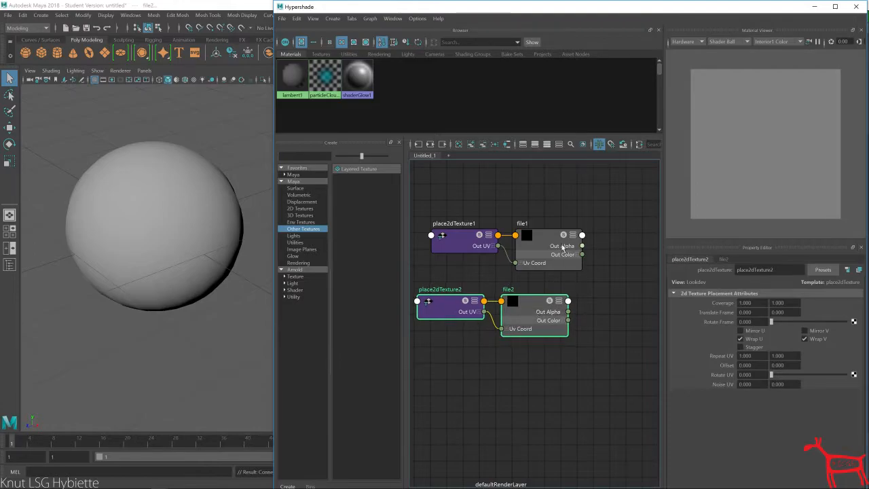
left_click(536, 223)
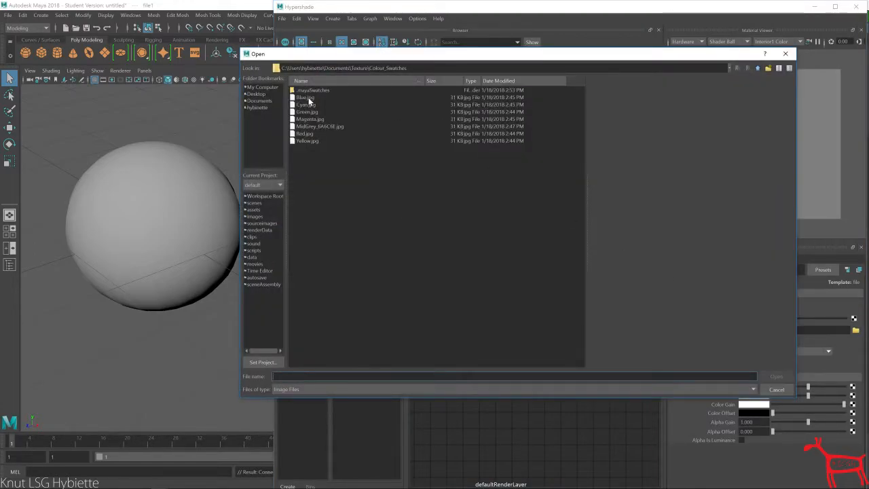
left_click(305, 98)
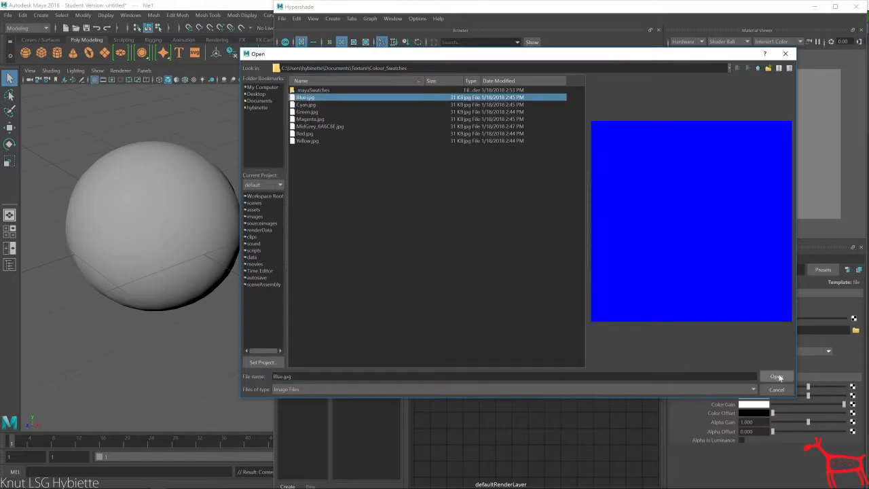
left_click(777, 377)
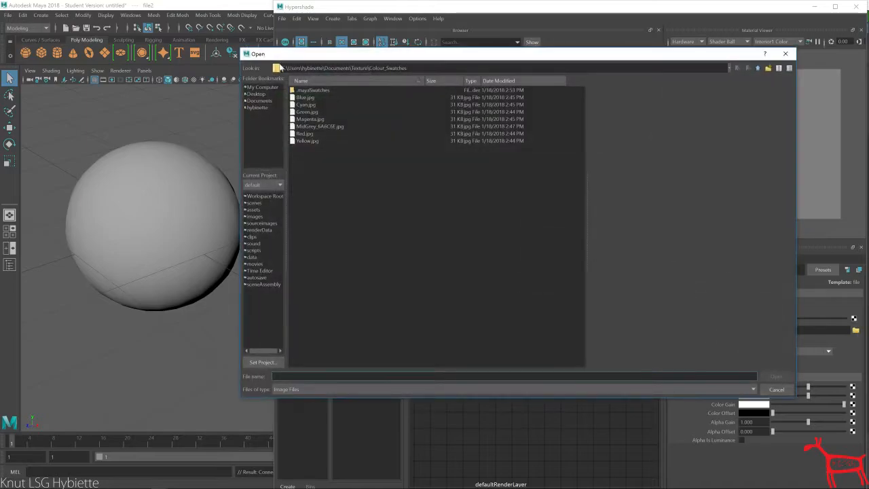
Step: Load Yellow.jpg into the second file node
left_click(307, 141)
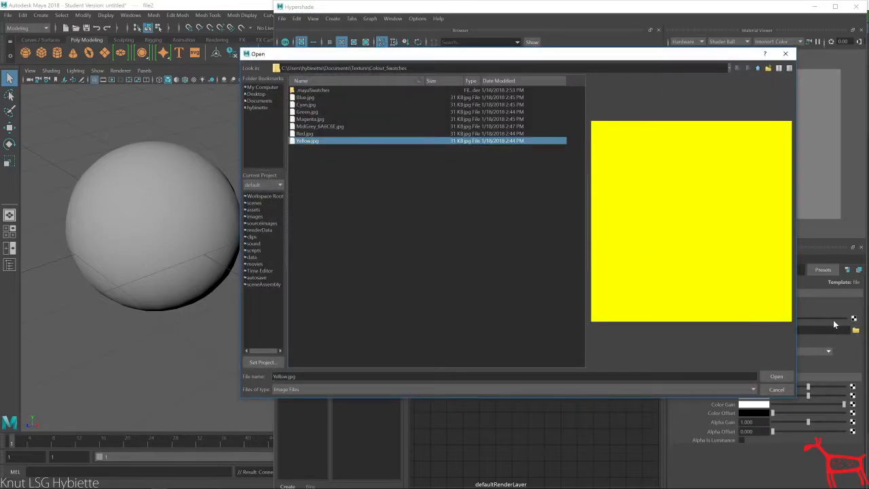
left_click(777, 376)
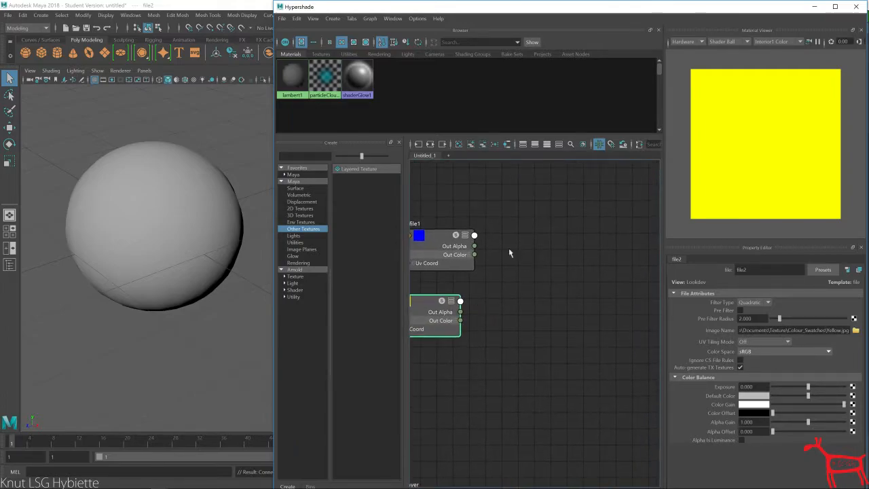
mouse_move(568, 247)
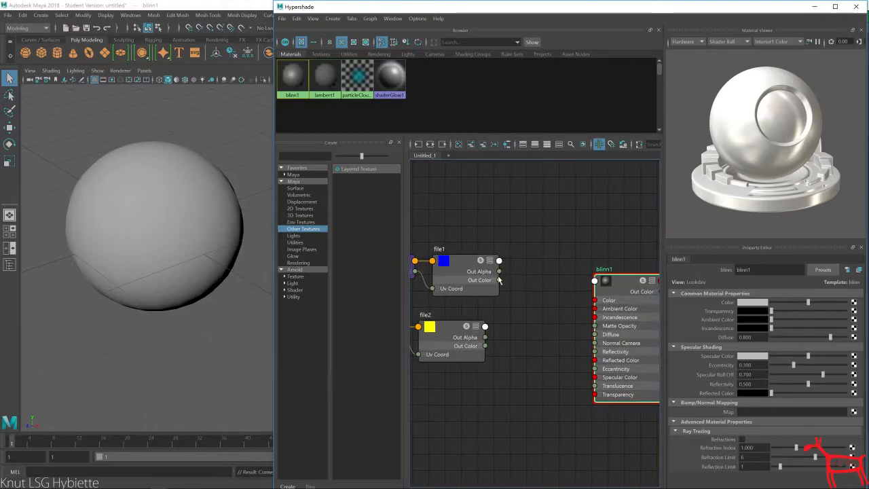
Step: Connect the file texture's Out Color to the blinn1 Color port
left_click_drag(500, 280, 595, 300)
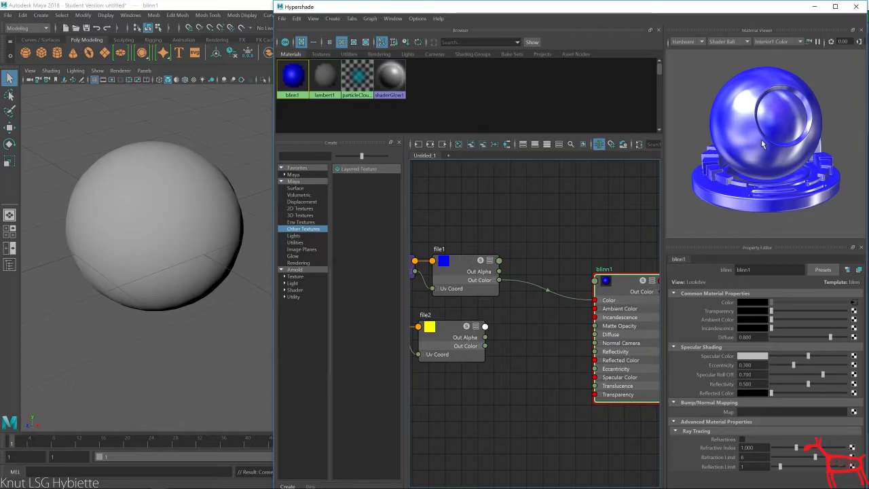
mouse_move(485, 342)
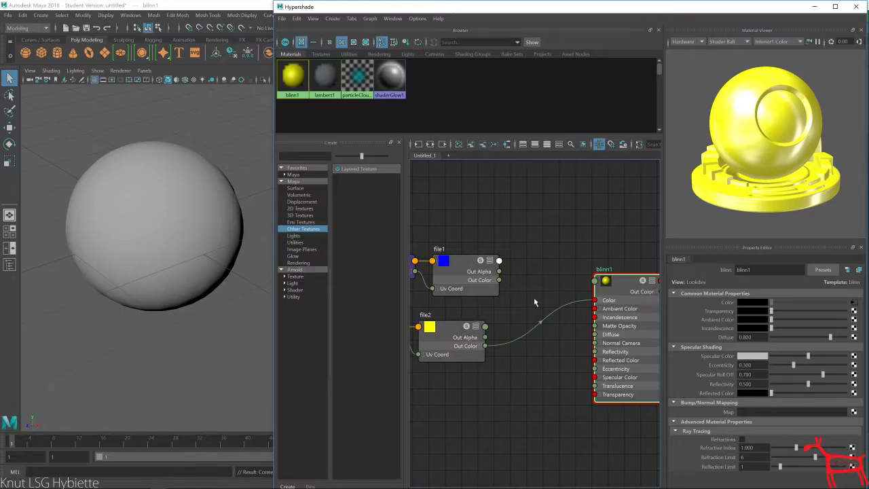
mouse_move(315, 170)
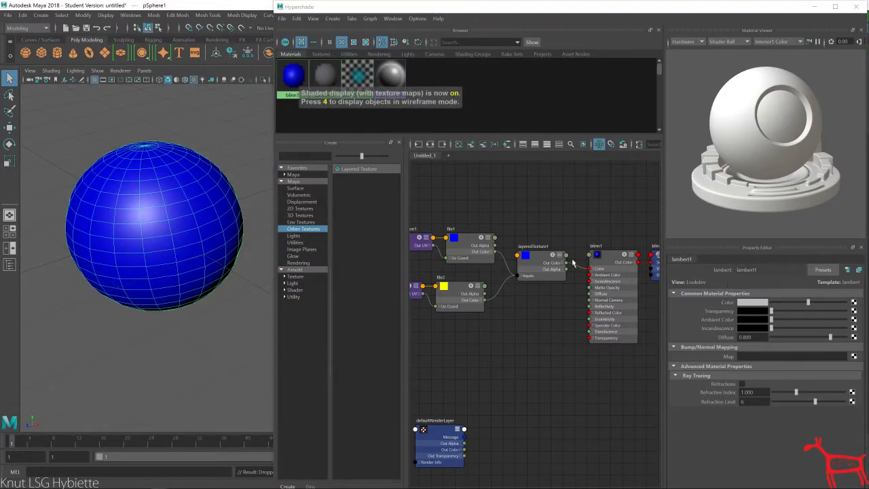
Step: Select layeredTexture1 to edit its layers in the Property Editor
left_click(537, 245)
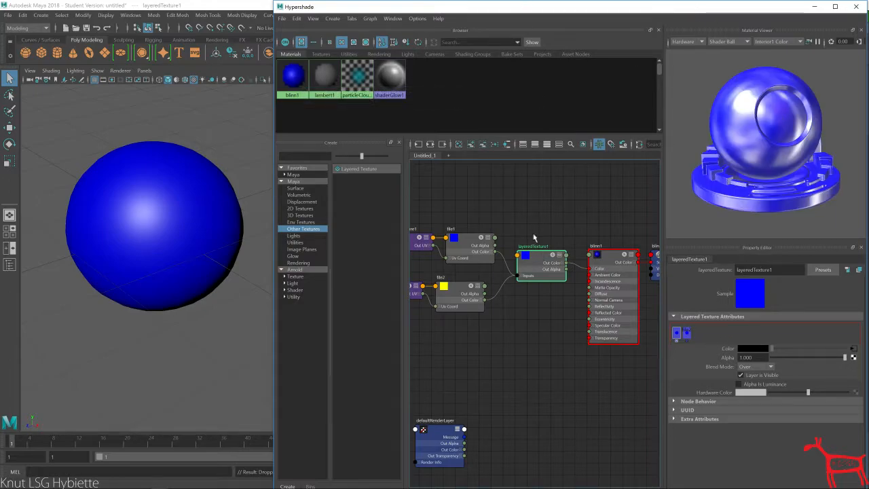
Step: Change the Material Viewer renderer and drag the top layer's Alpha slider to 1.0
left_click(686, 41)
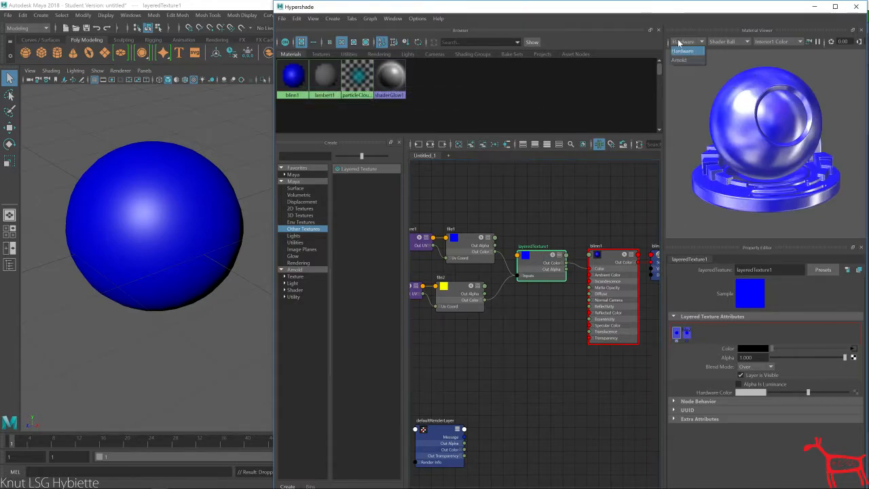
left_click(685, 41)
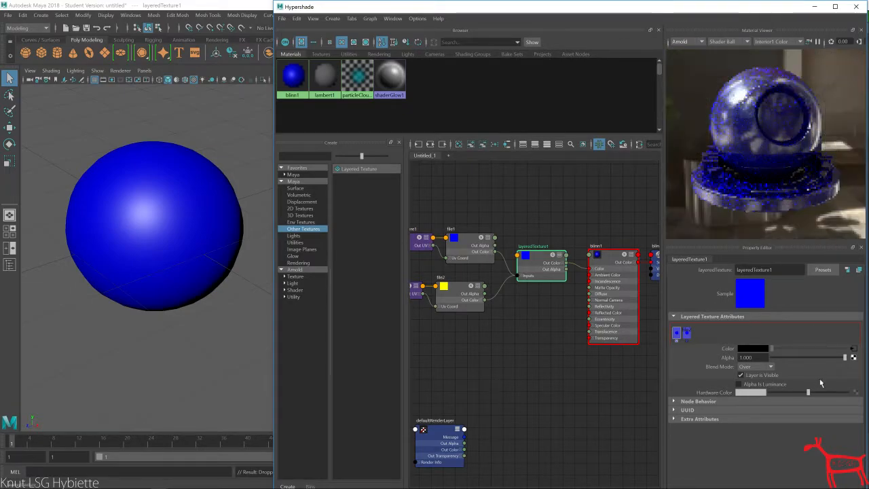
left_click_drag(843, 359, 804, 359)
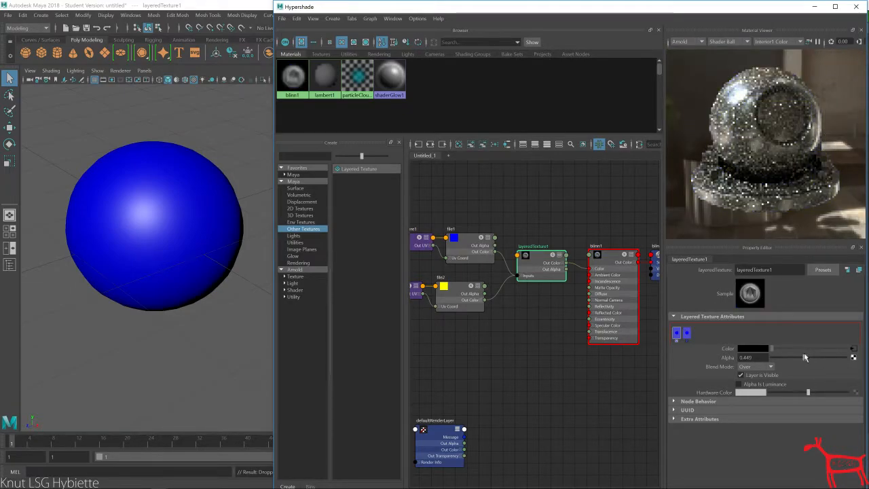
left_click_drag(808, 359, 767, 359)
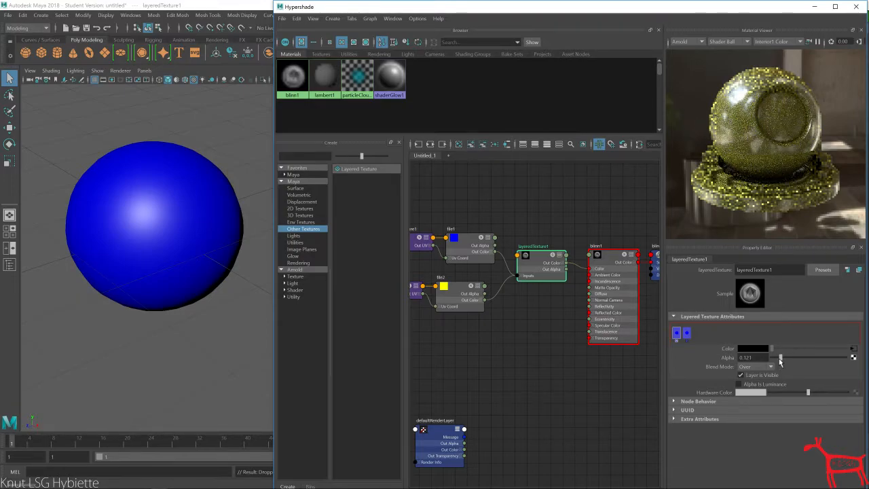
left_click_drag(781, 357, 853, 358)
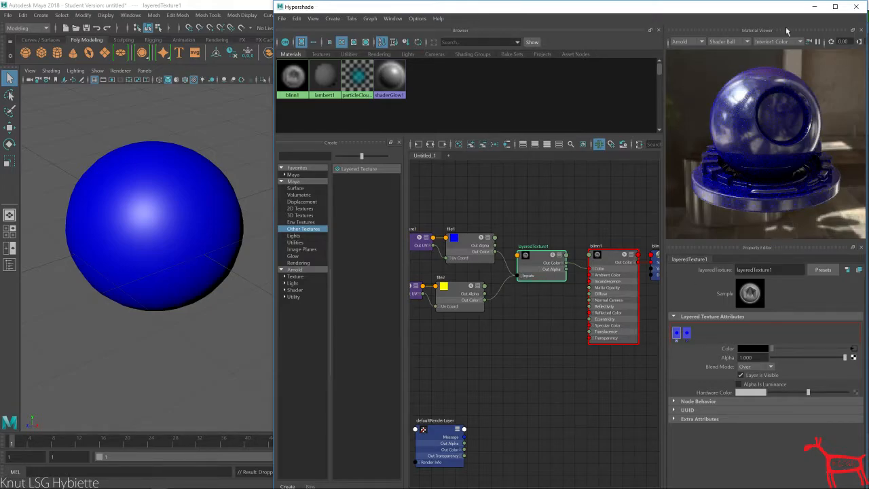
mouse_move(722, 310)
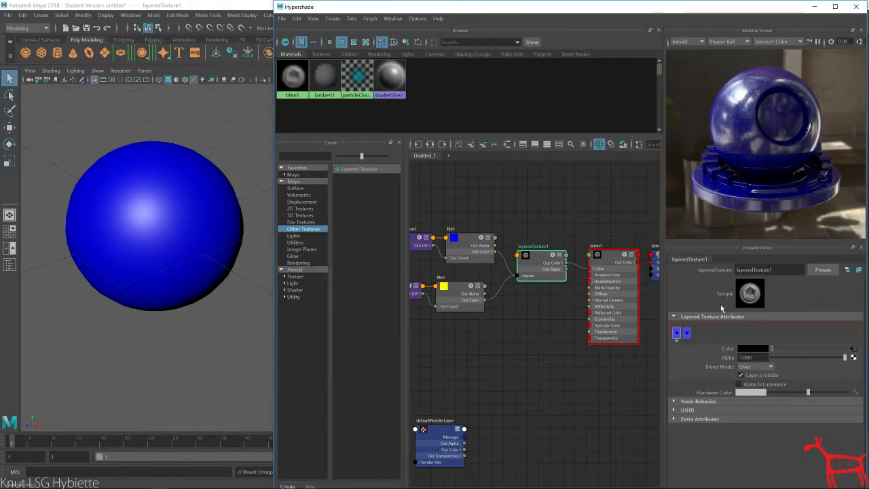
Step: Reorder the layer swatches so yellow sits on top and preview with Hardware rendering
left_click_drag(843, 359, 771, 358)
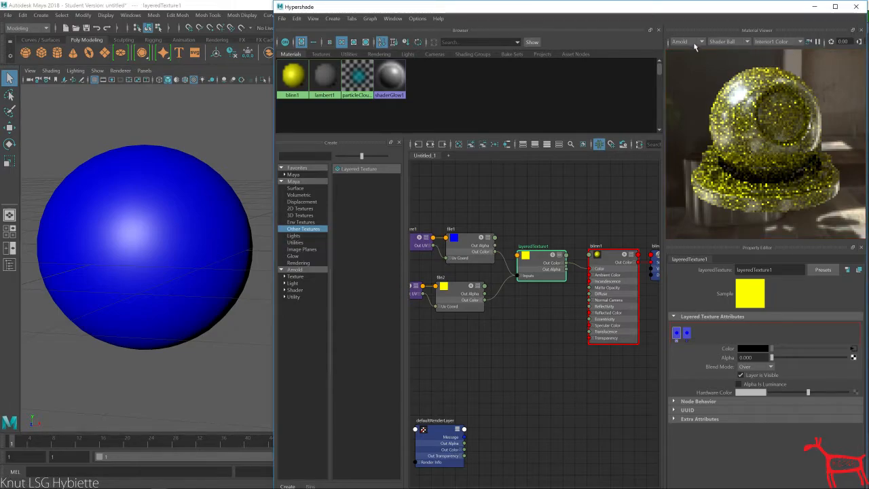
left_click(684, 41)
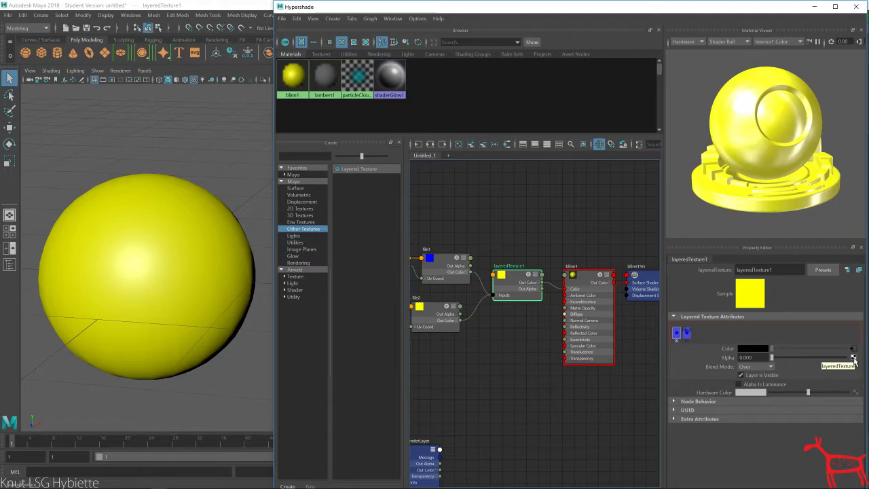
mouse_move(92, 168)
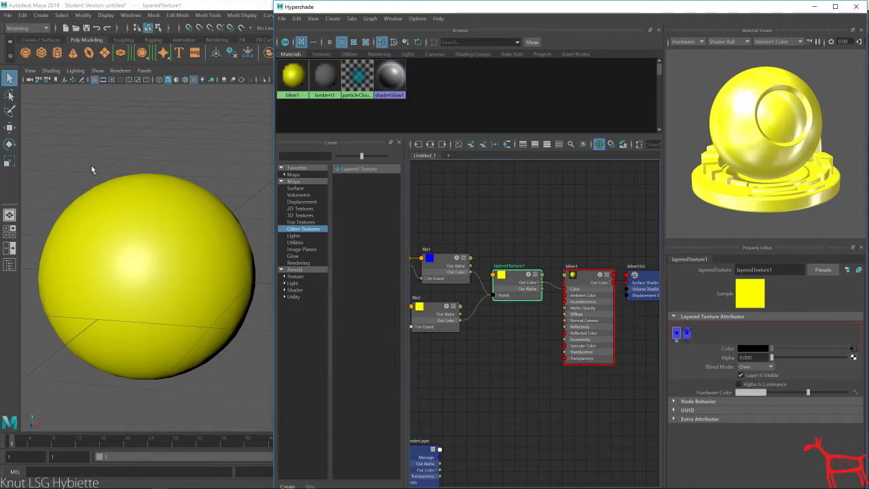
mouse_move(160, 455)
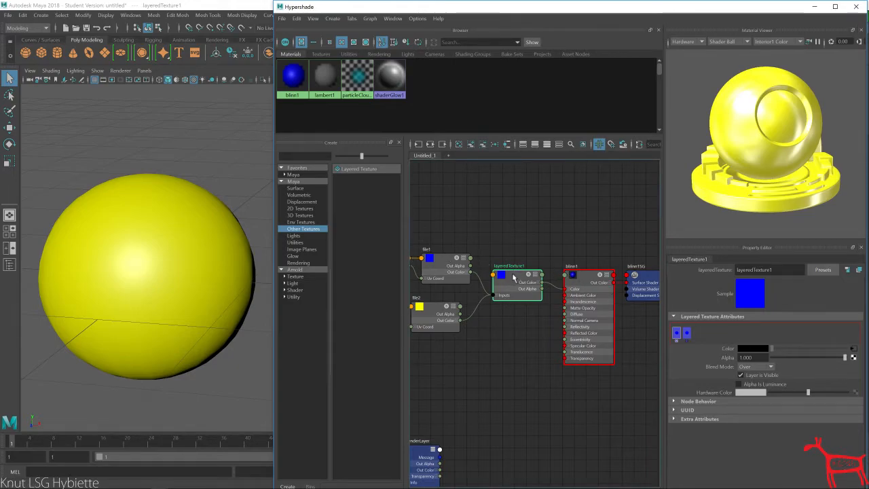
Step: Drag the blue layer swatch to the front of the layered texture
left_click(854, 357)
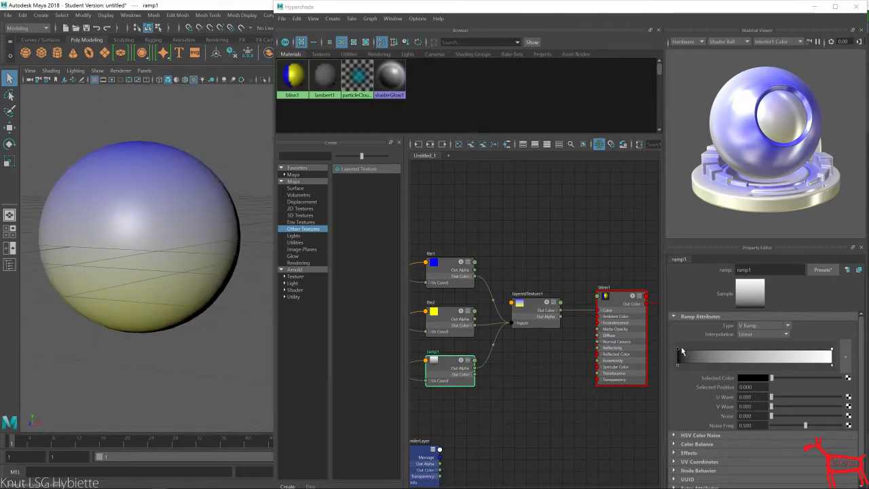
Step: Position the ramp colour handles for a sharp blue-over-yellow transition near Selected Position 0.45
left_click_drag(676, 347, 747, 347)
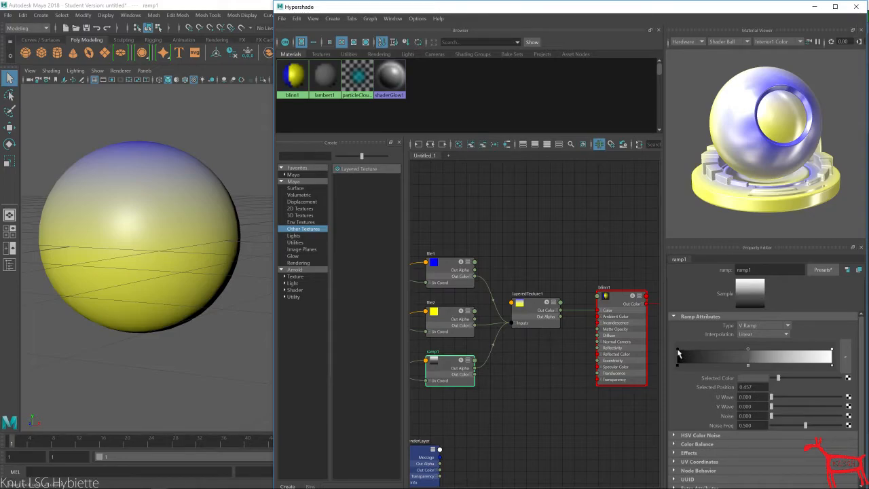
left_click_drag(747, 348, 738, 349)
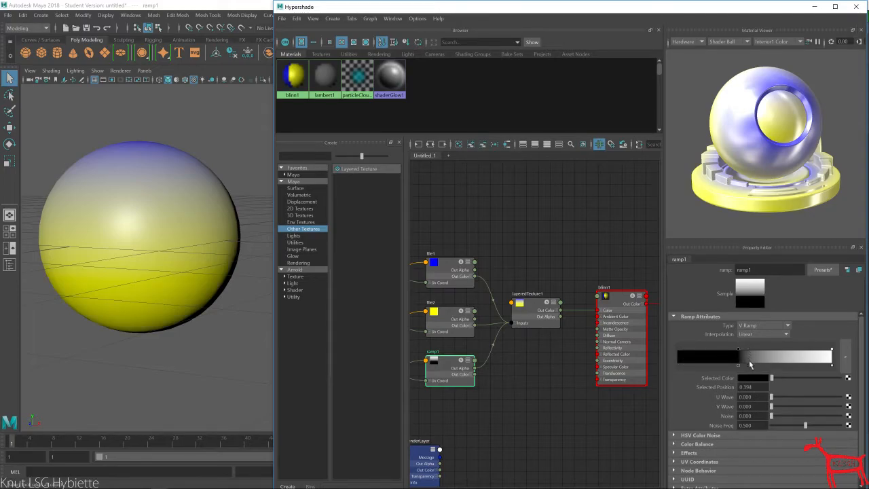
left_click_drag(739, 348, 831, 351)
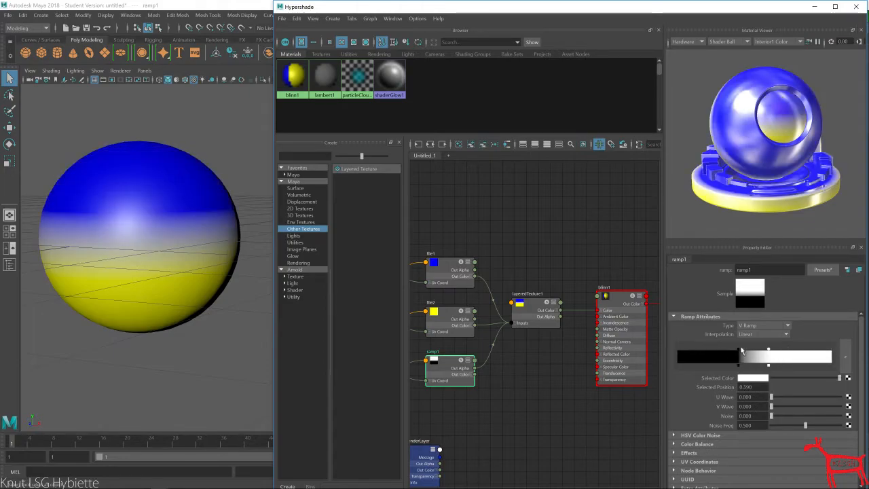
left_click_drag(747, 348, 767, 348)
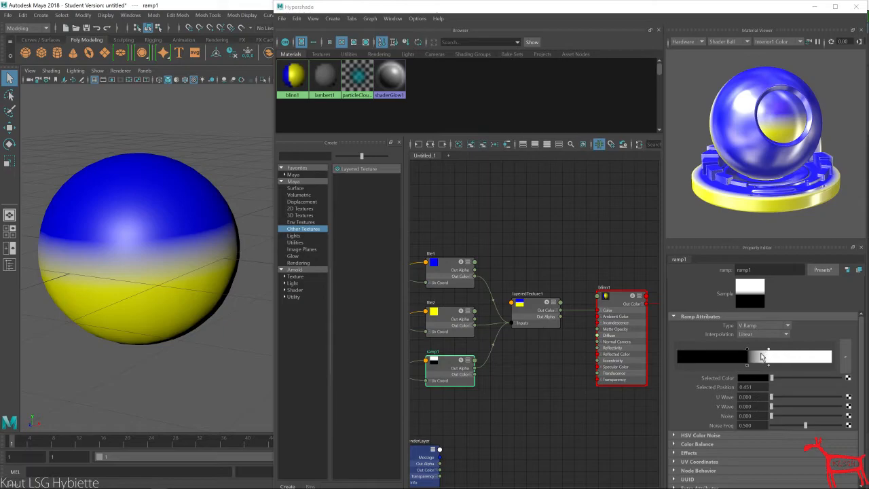
left_click_drag(747, 356, 766, 356)
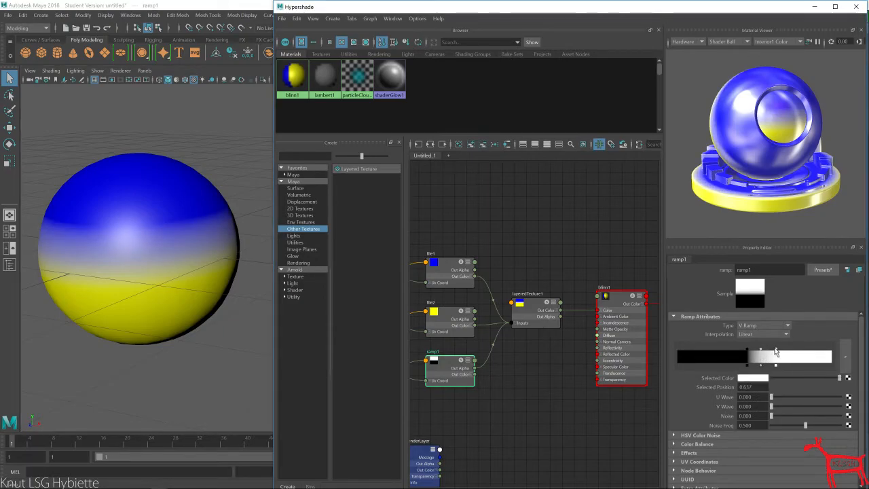
left_click(776, 355)
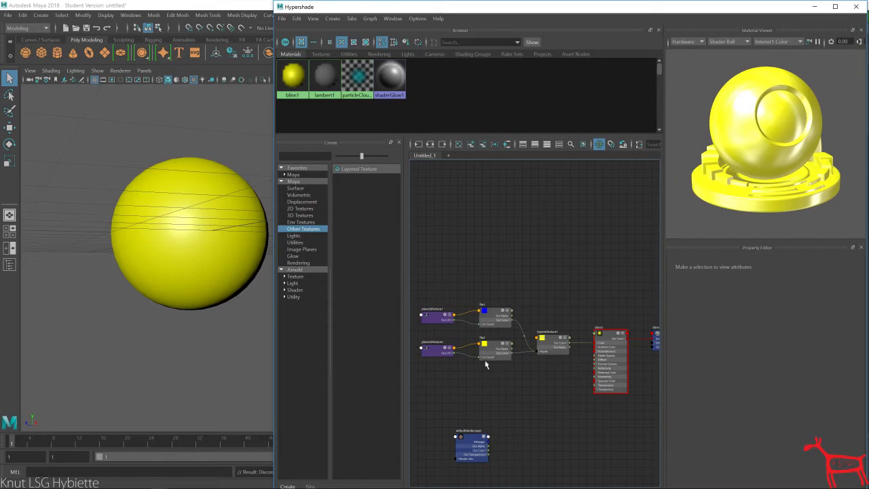
Step: Use the checker texture as the mask and drag Rotate Frame to angle the 4x4 checker pattern
left_click(554, 345)
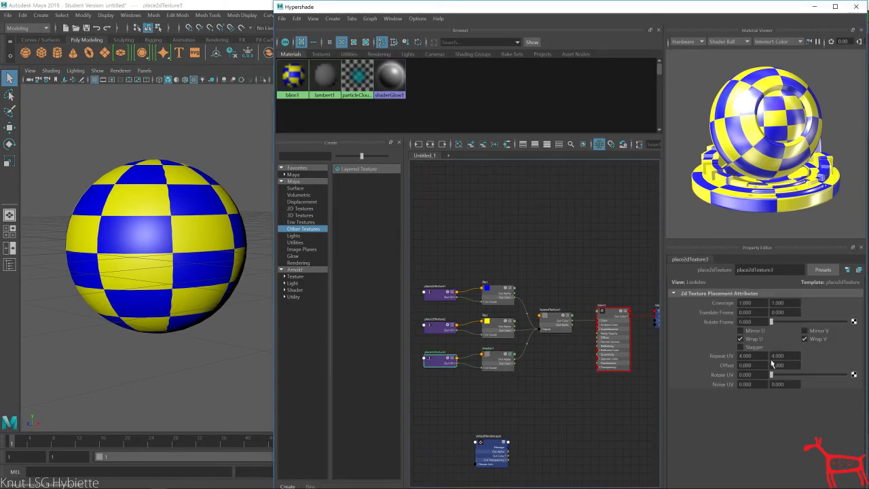
left_click_drag(774, 322, 801, 322)
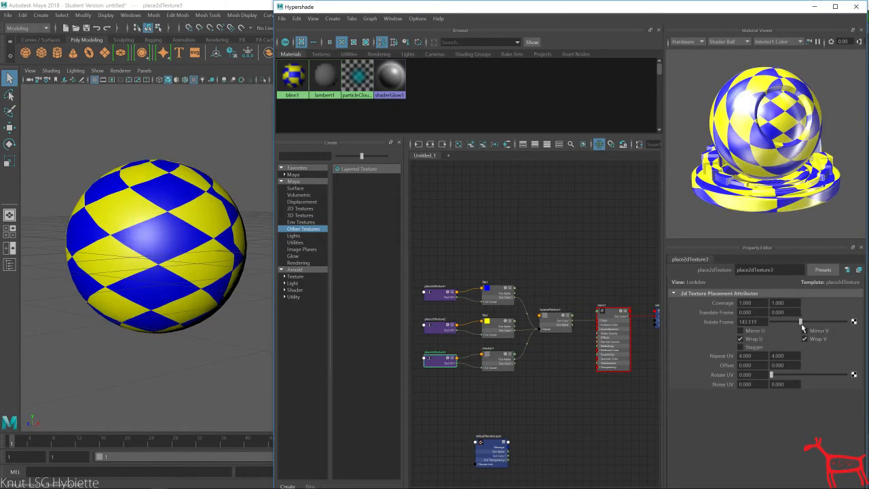
left_click_drag(785, 322, 804, 322)
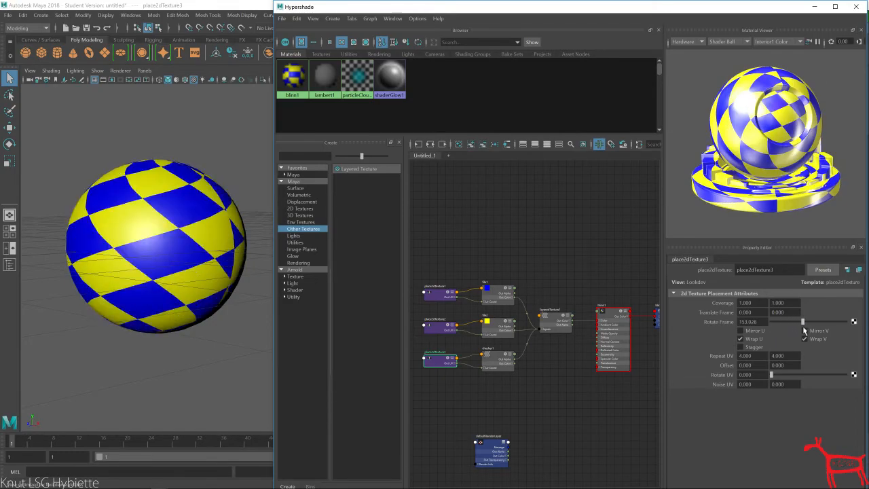
left_click_drag(802, 322, 808, 322)
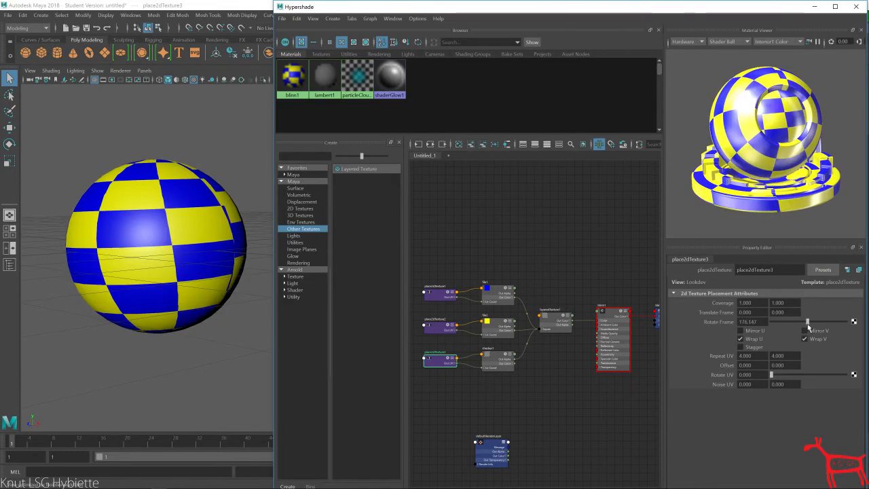